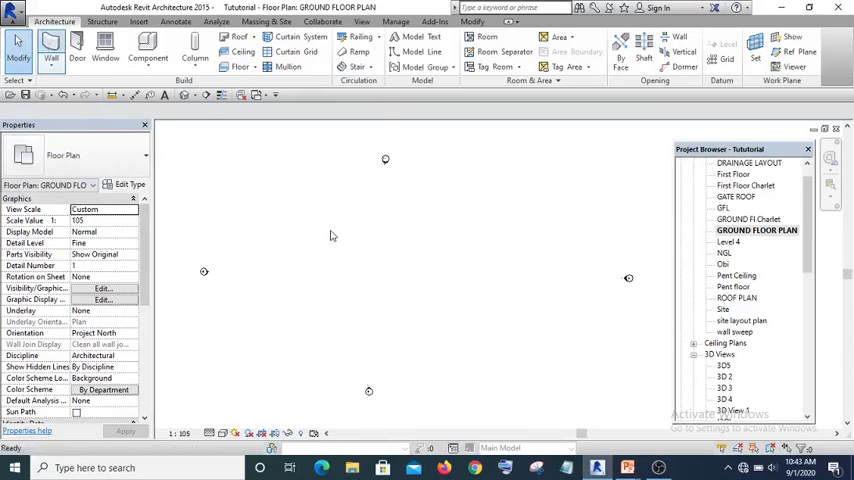
Step: Start drawing the outer 225 mm walls with the Wall tool on Core Centerline
click(348, 236)
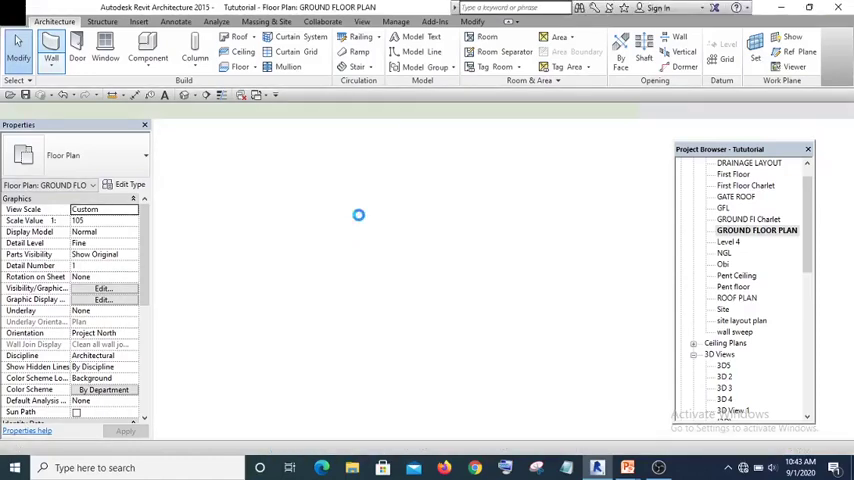
click(50, 48)
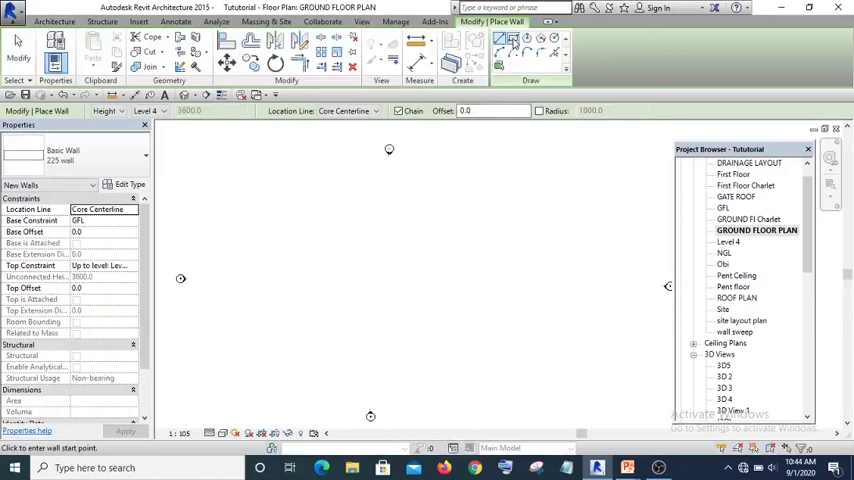
click(500, 38)
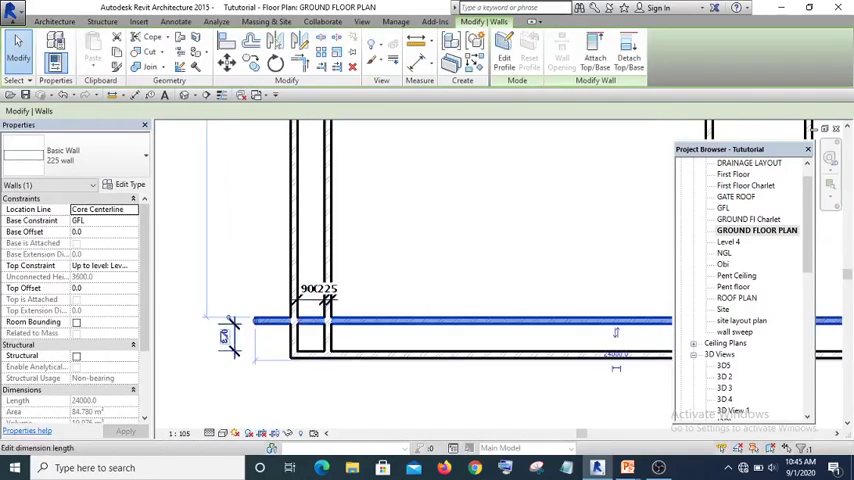
Step: Copy selected walls at typed distances such as 3000 to form interior partitions
text(1800.0)
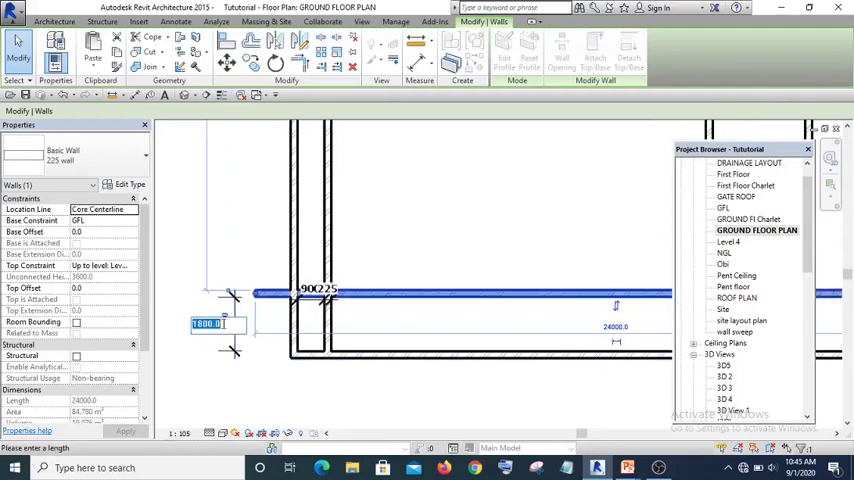
text(24)
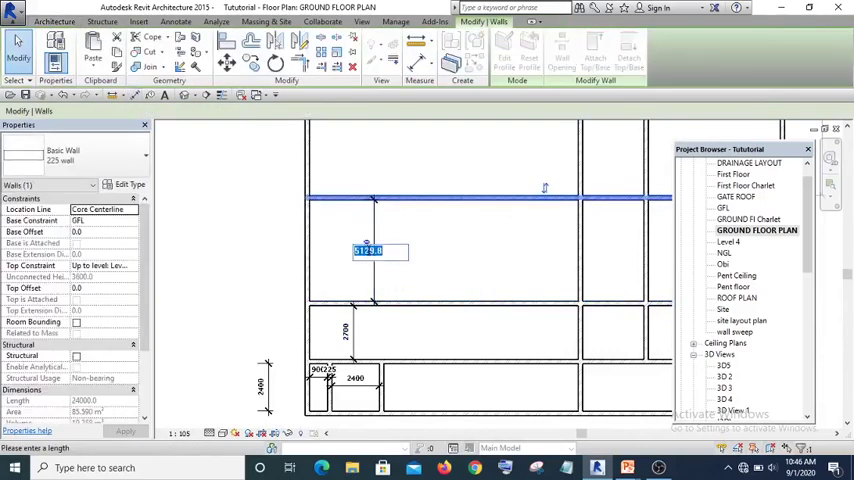
text(3000)
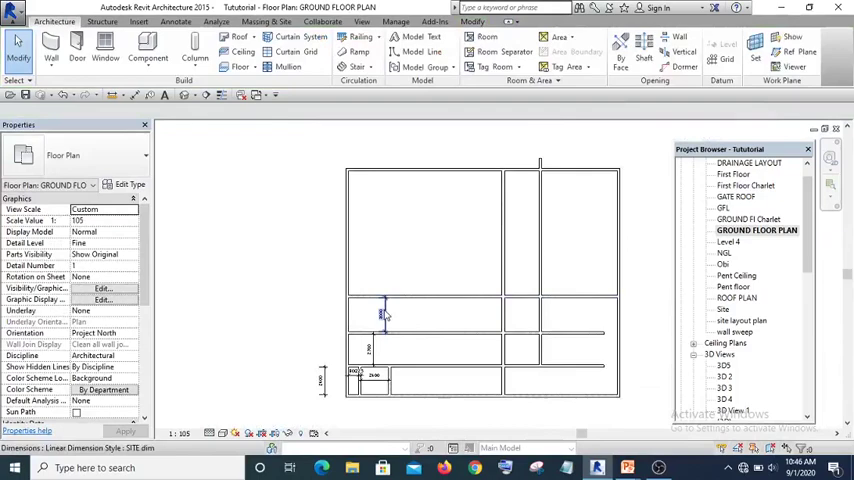
Step: Move the top wall by a typed distance and copy a vertical wall 3300 from the left wall
click(388, 316)
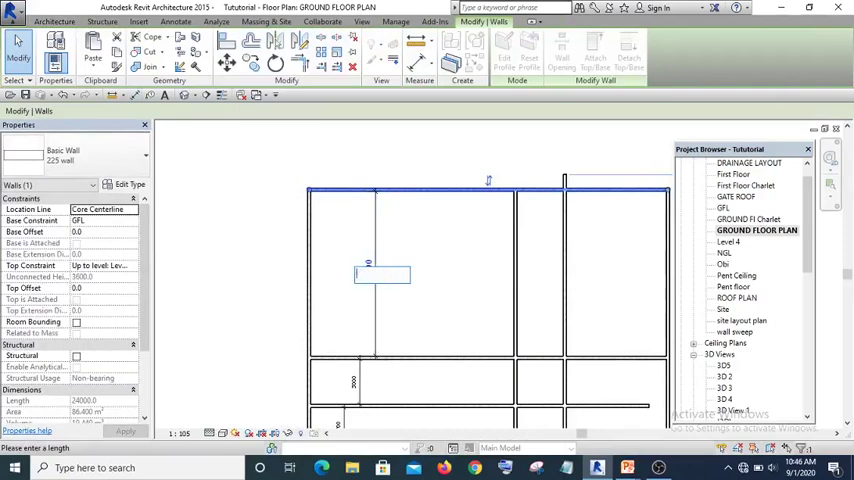
text(3)
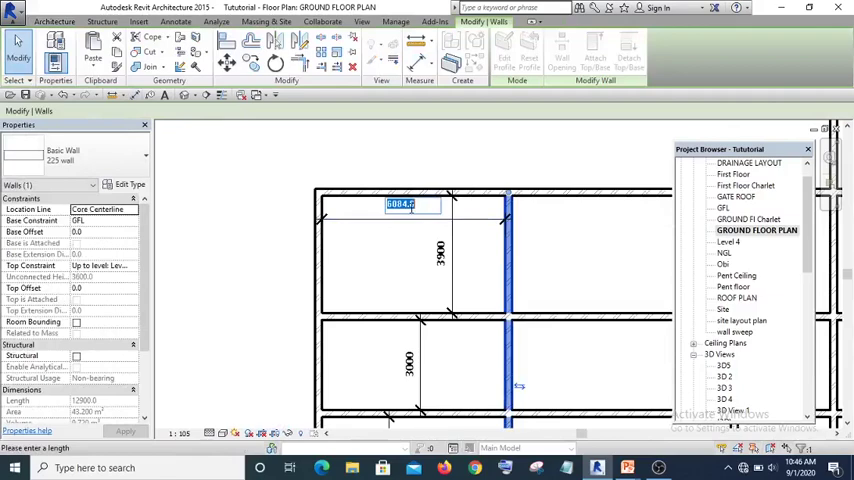
text(3300)
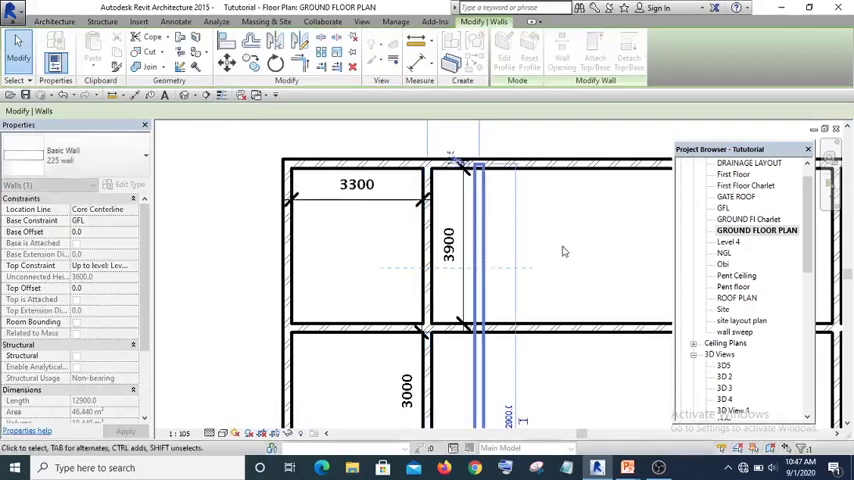
Step: Place the copied vertical wall enclosing the narrow stair room on the left
click(508, 50)
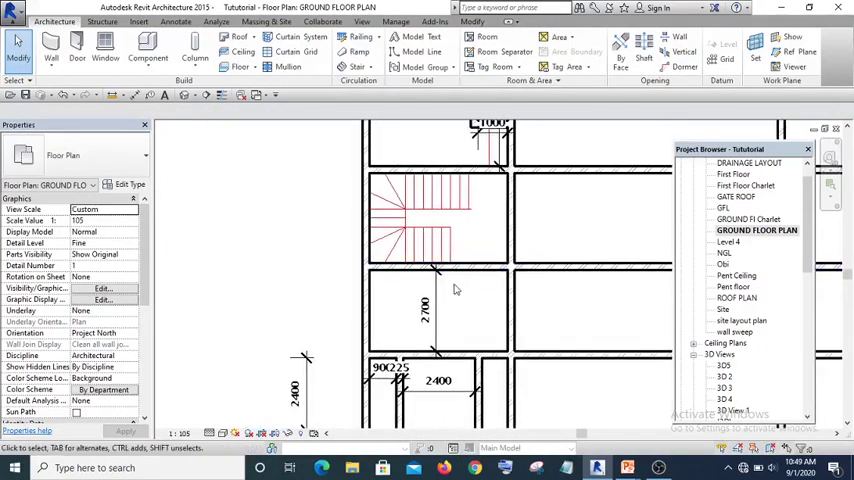
mouse_move(460, 304)
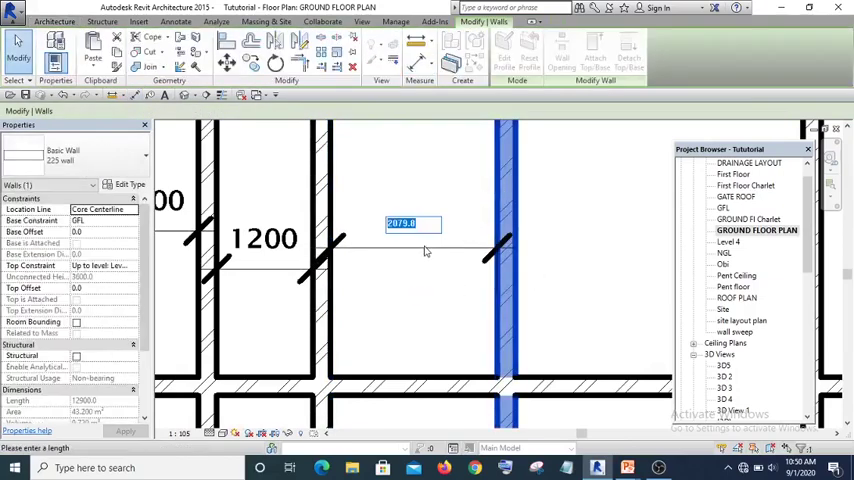
Step: Position the partition walls near the stair with 1200 and 2400 spacings
text(21)
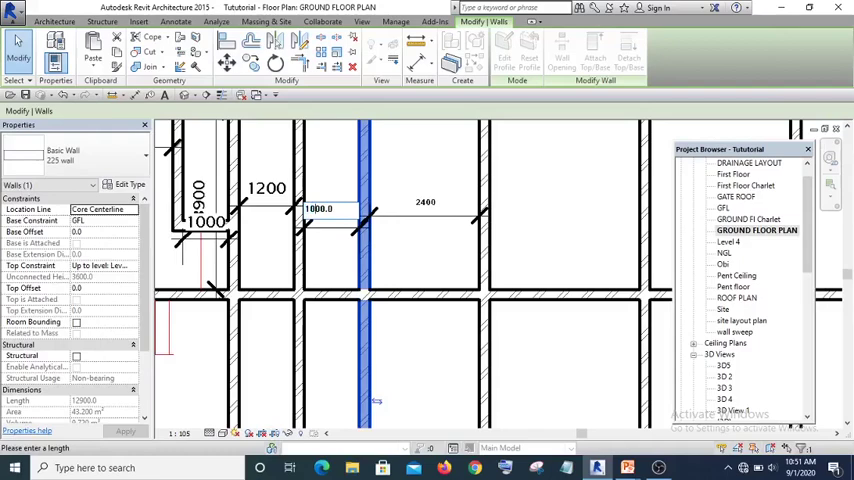
click(54, 20)
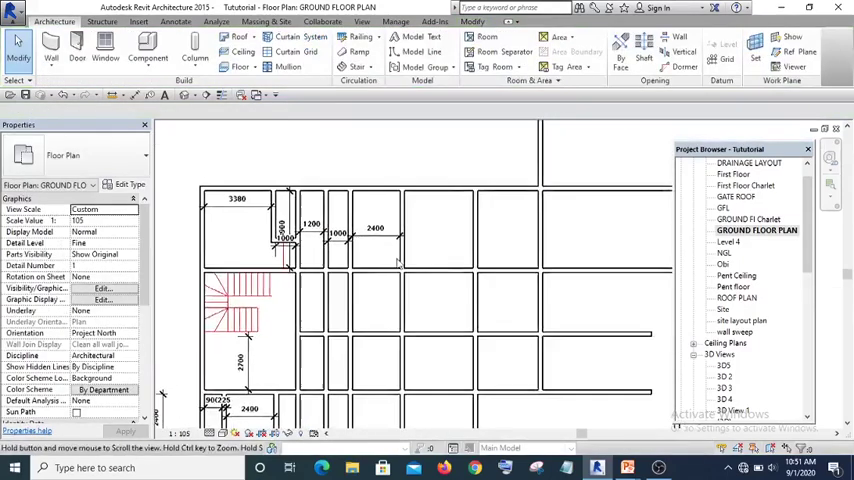
Step: Draw a 2700 long wall from the existing wall beside the 3380 dimension
click(360, 294)
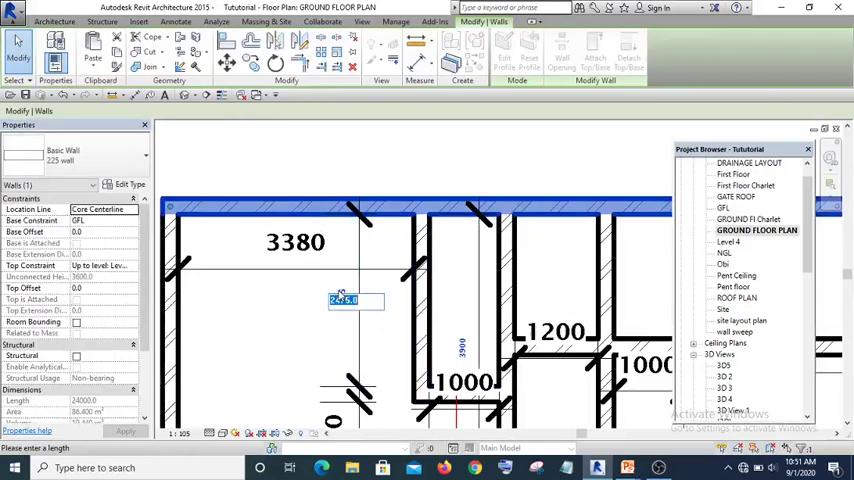
text(2700)
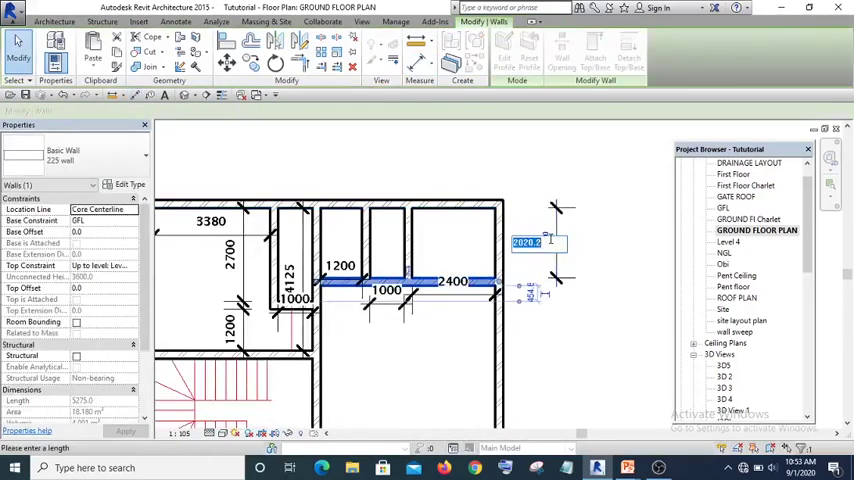
Step: Draw a 2400 long horizontal wall running right from the small room beside the stair
text(240)
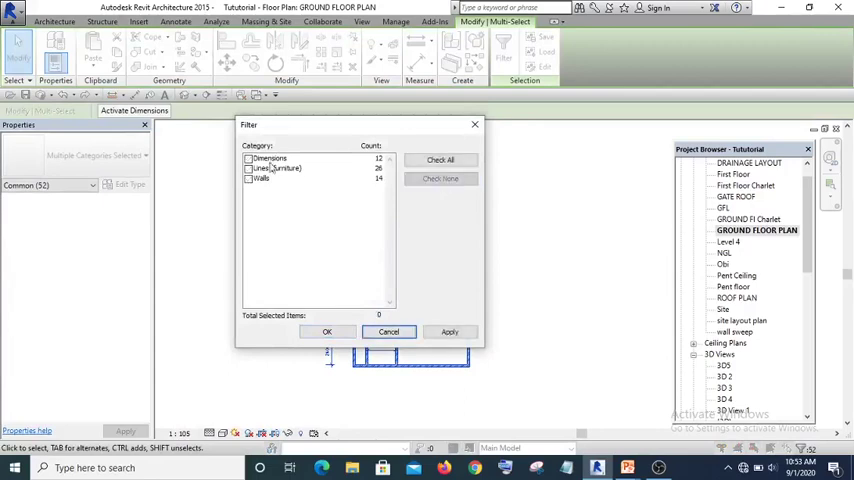
Step: Filter the selection down to the 12 dimensions, excluding lines and walls
click(270, 158)
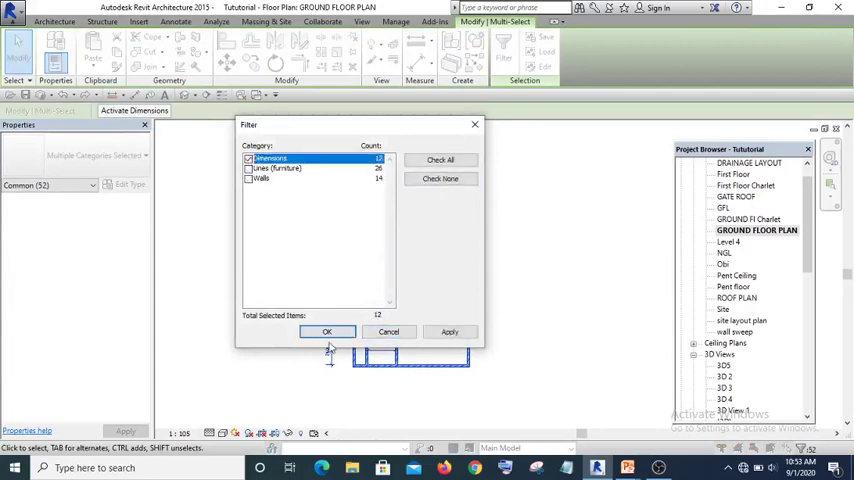
click(328, 332)
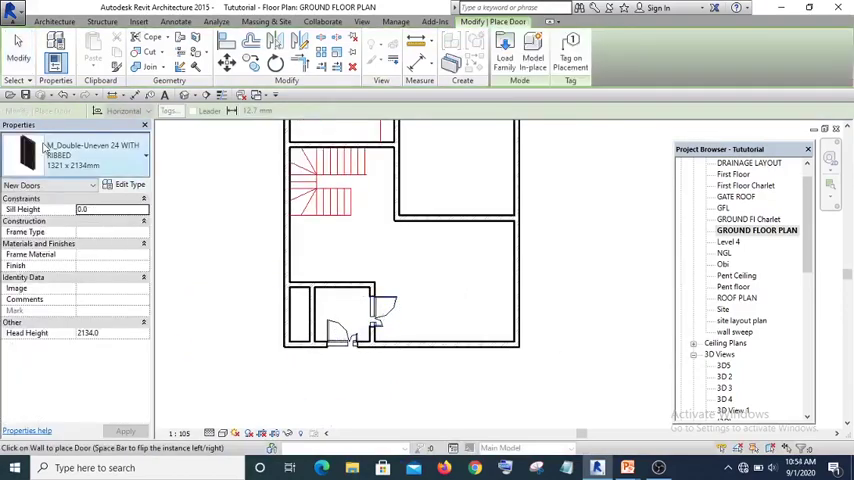
Step: Choose a different door type for the door in the small room below the stair
click(144, 160)
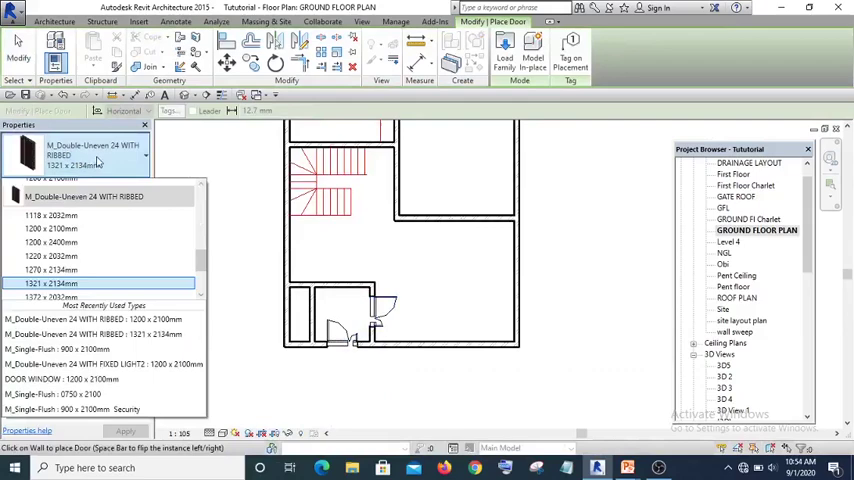
click(58, 348)
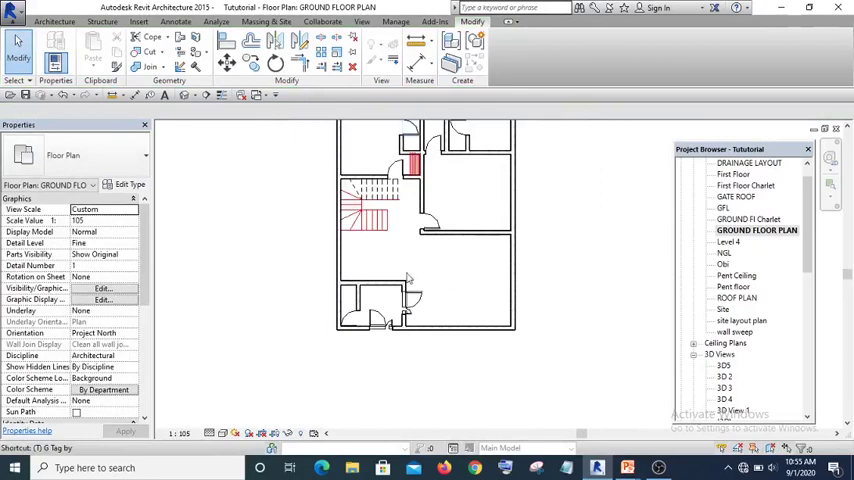
Step: Show the Floor Plan view type list in the Properties palette
click(144, 156)
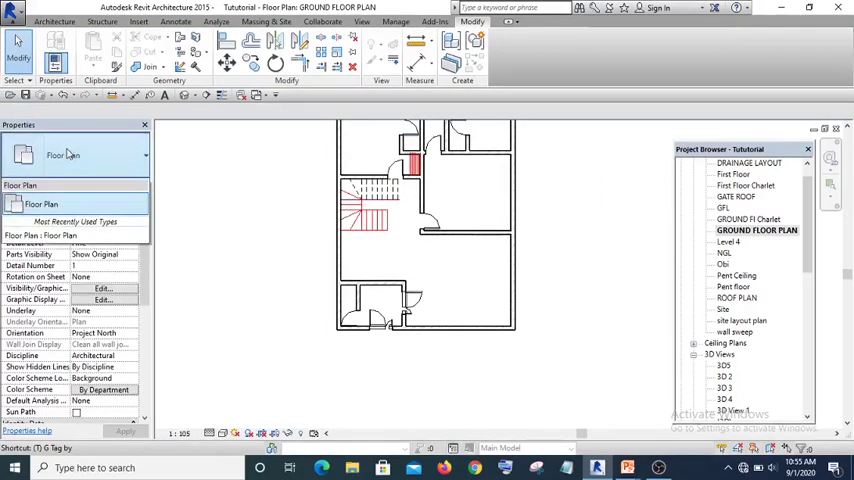
Step: Label the entrance rooms with ROOM LABEL text ANTE and V.WC
click(40, 204)
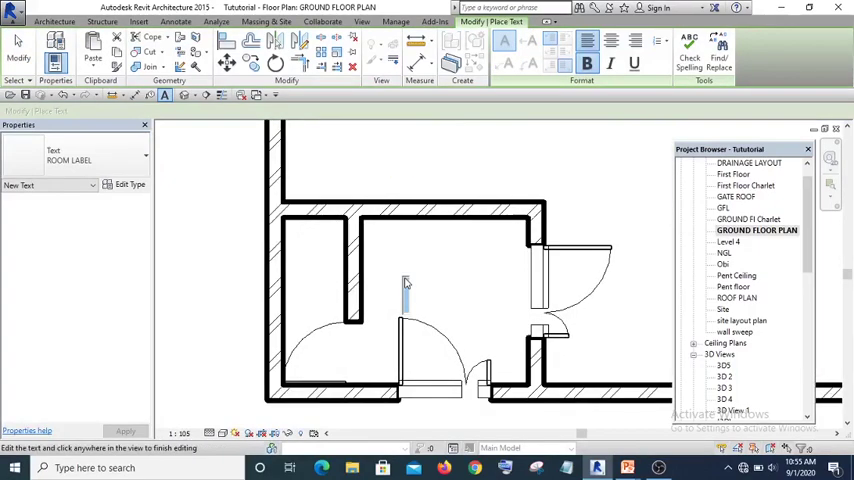
text(ANTE)
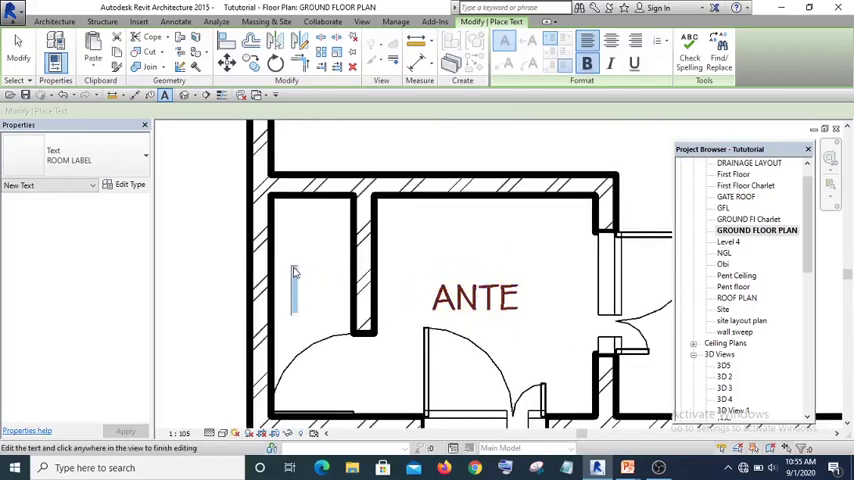
text(V.)
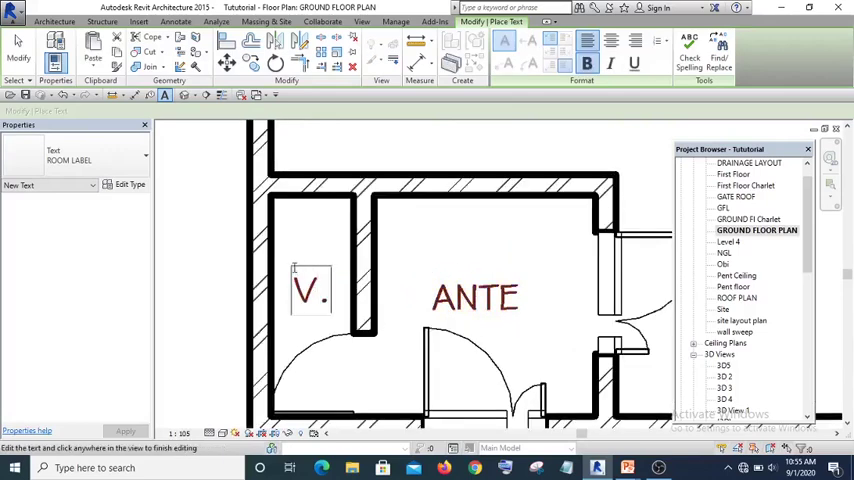
text(WC)
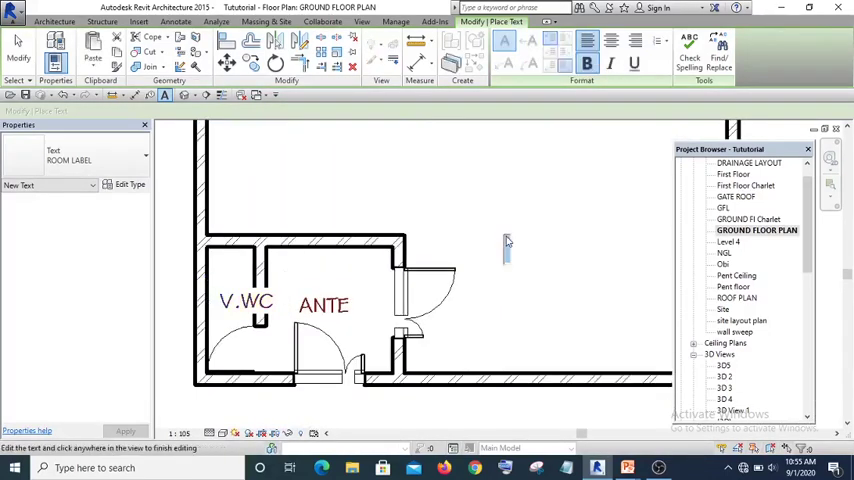
Step: Label the living spaces MAIN LOUNGE, DINNING and KITCHEN
text(MAIN)
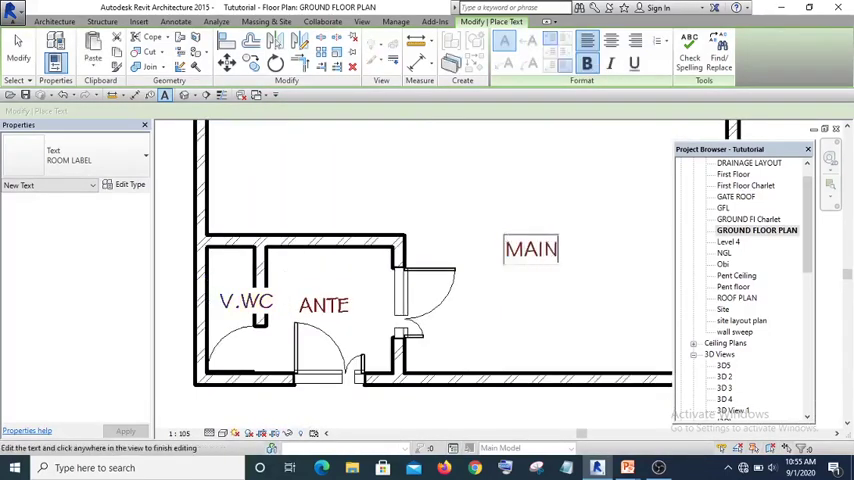
text(LOUNGE)
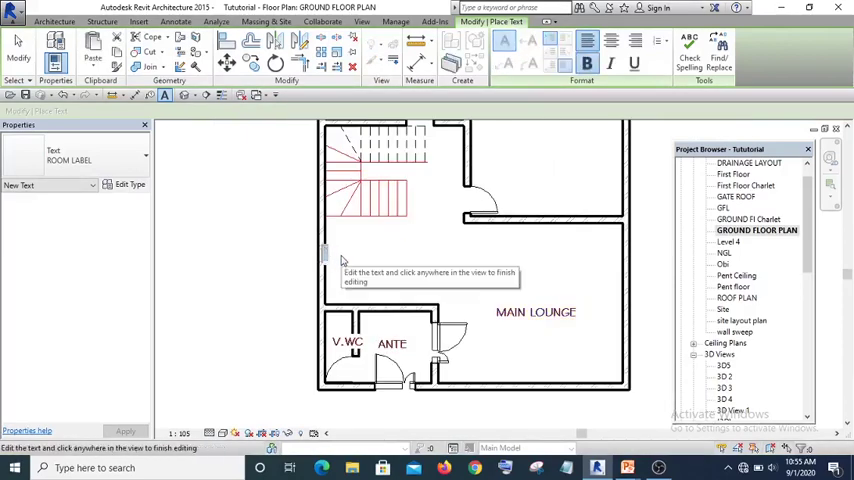
text(DINNING)
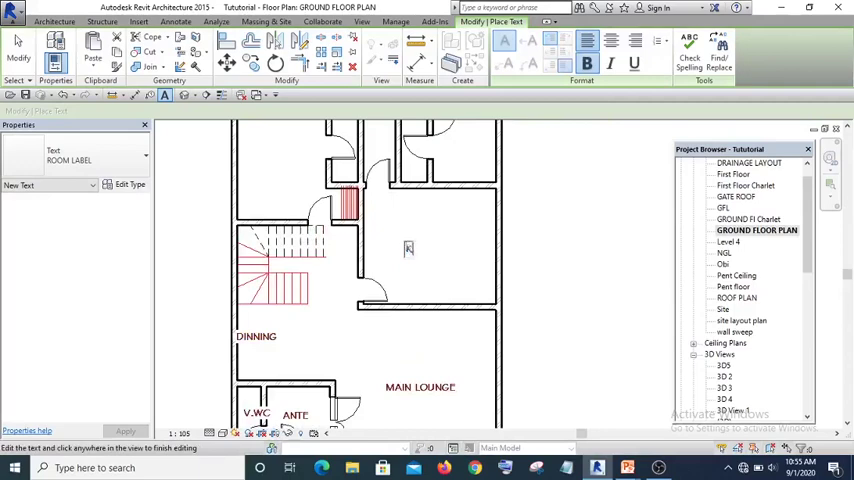
text(KITCHEN)
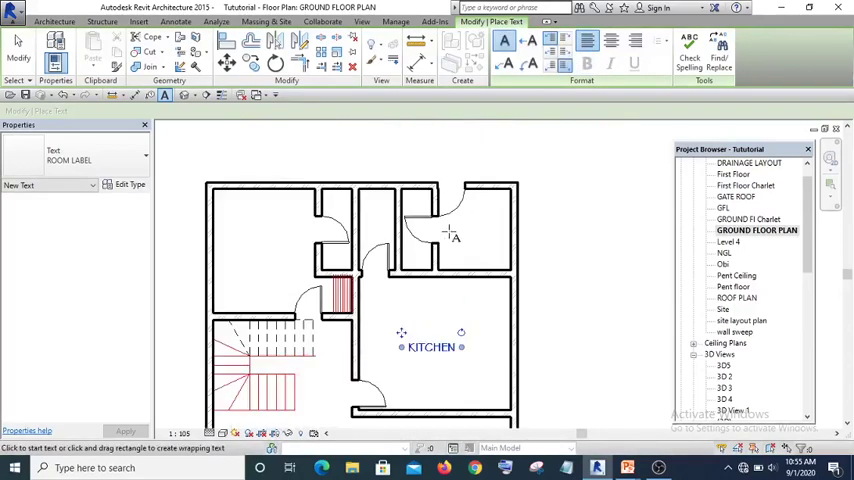
Step: Label the service rooms MAIDS, TOIL and STORE
text(MAI)
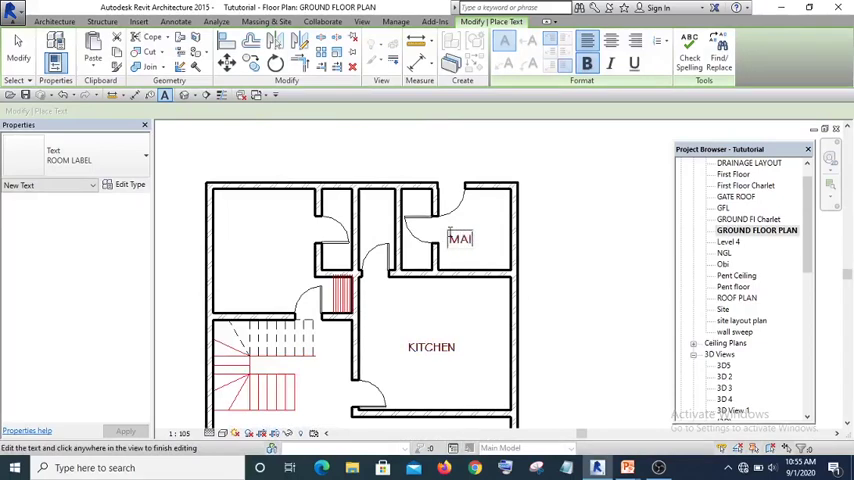
text(DS)
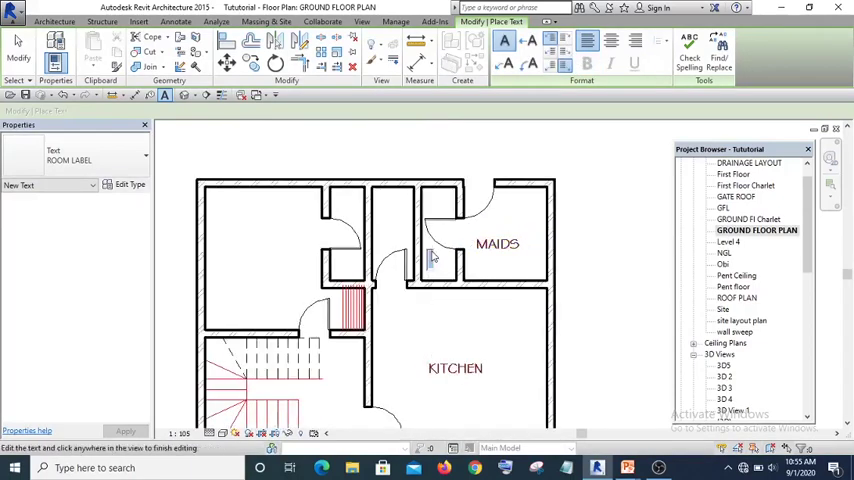
text(TOIL)
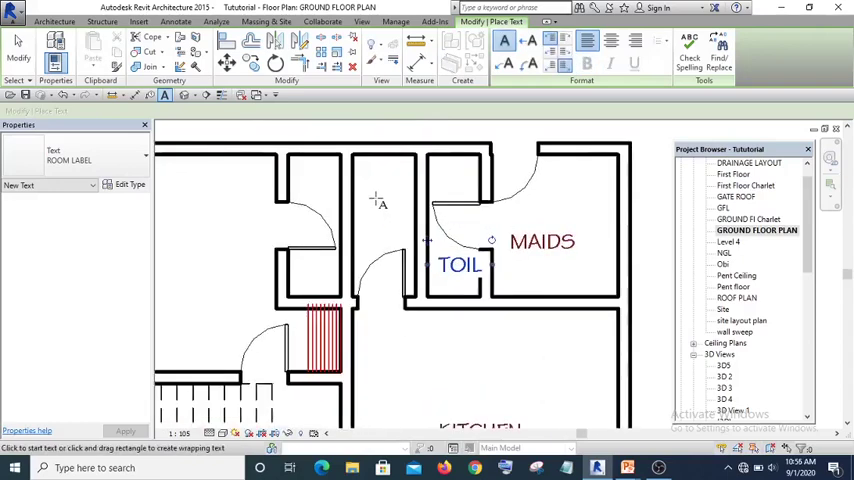
text(STORE)
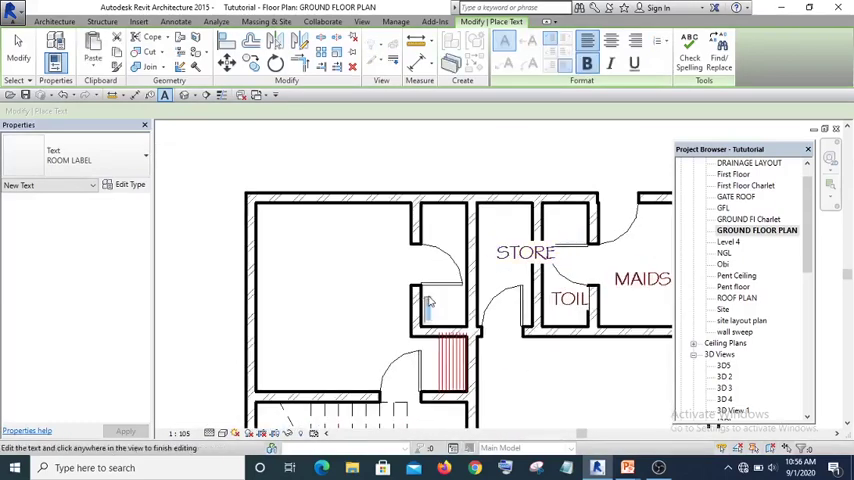
Step: Label TOILET and GUEST ROOM, then cancel text placement
text(TOILET)
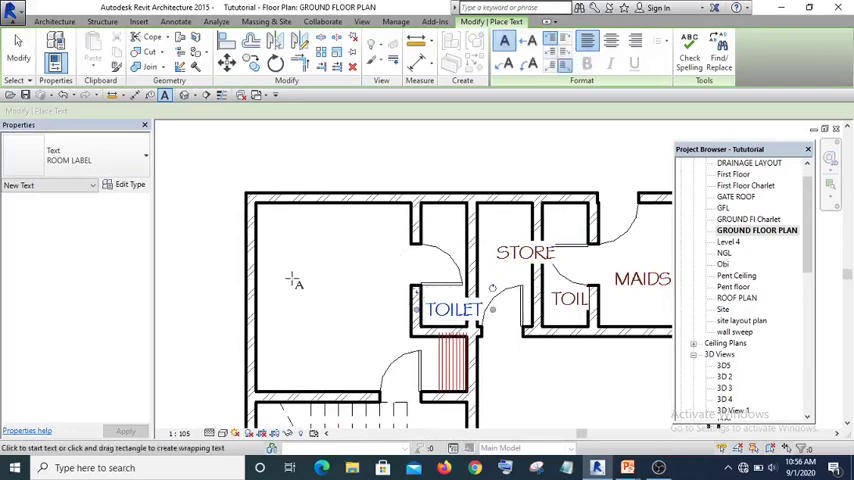
text(GUE)
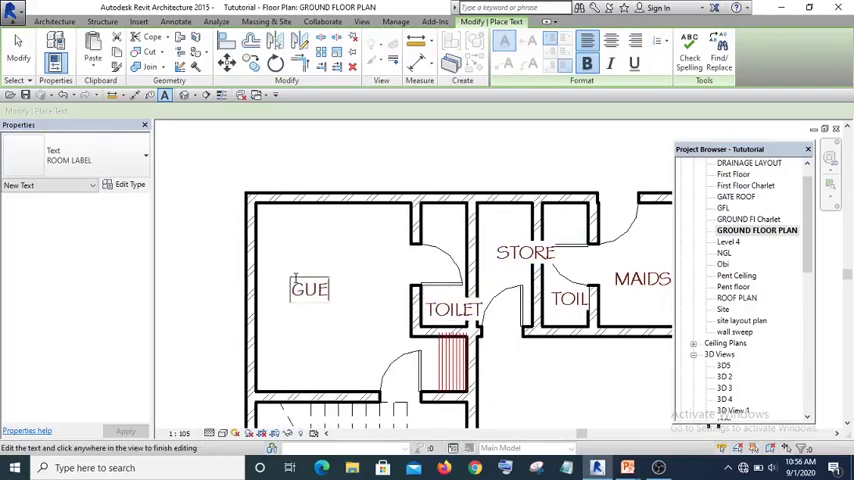
text(ST)
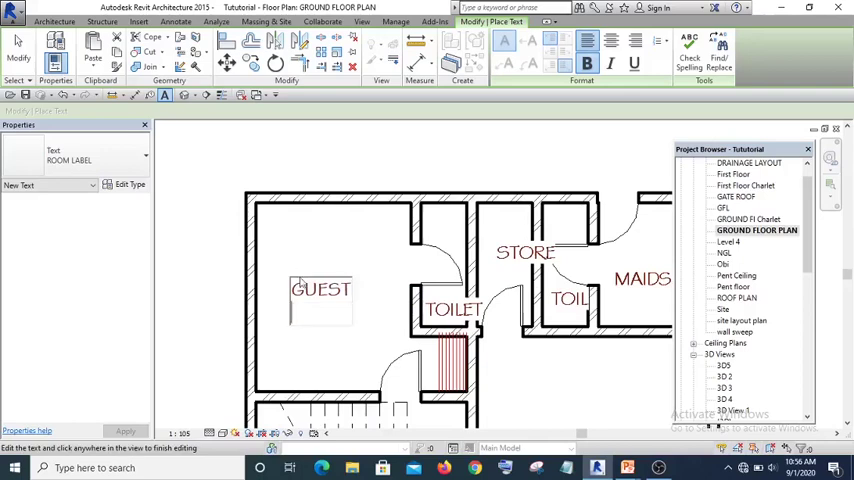
text(ROOM)
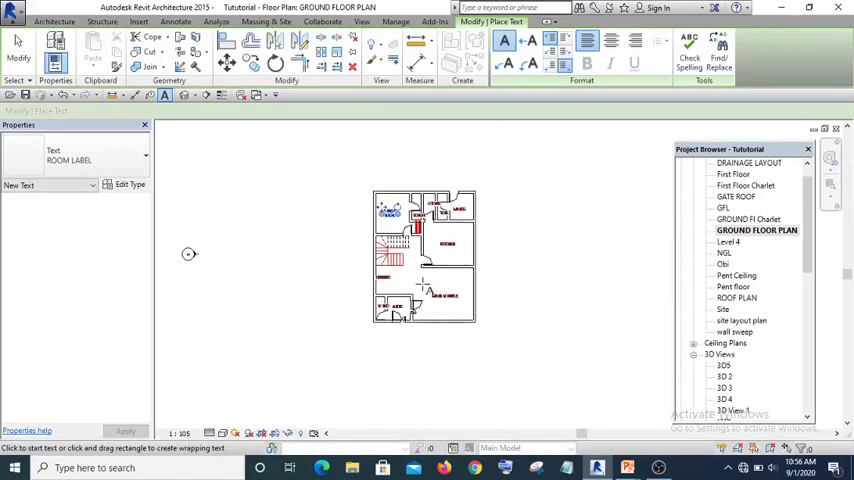
right_click(422, 284)
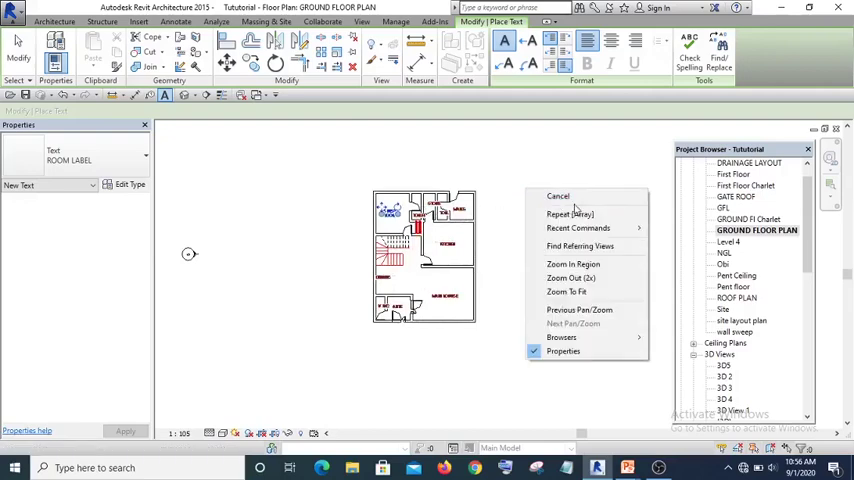